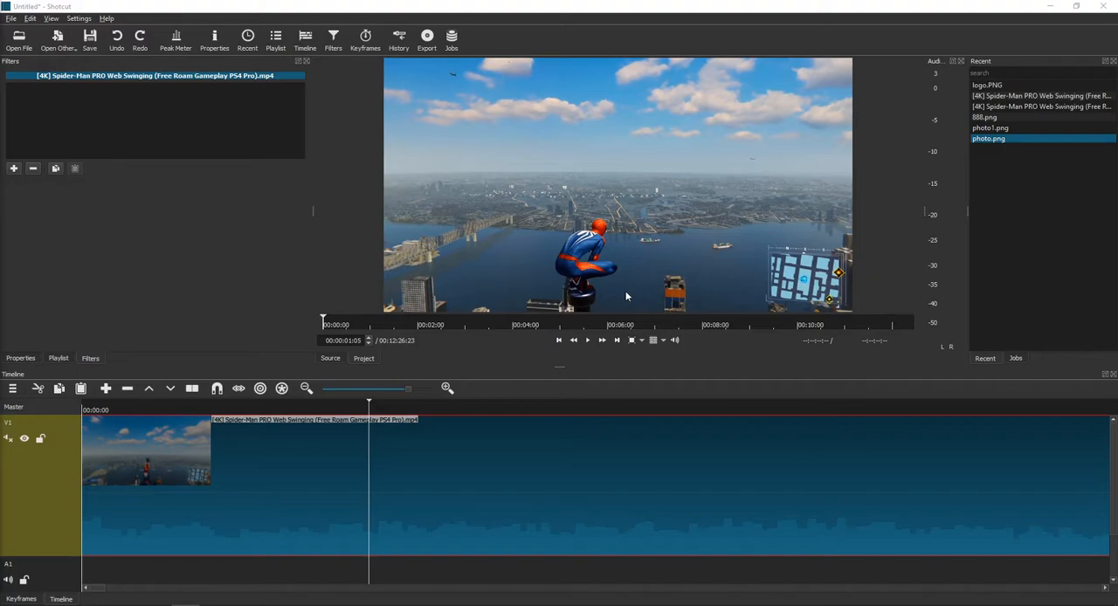
mouse_move(7, 179)
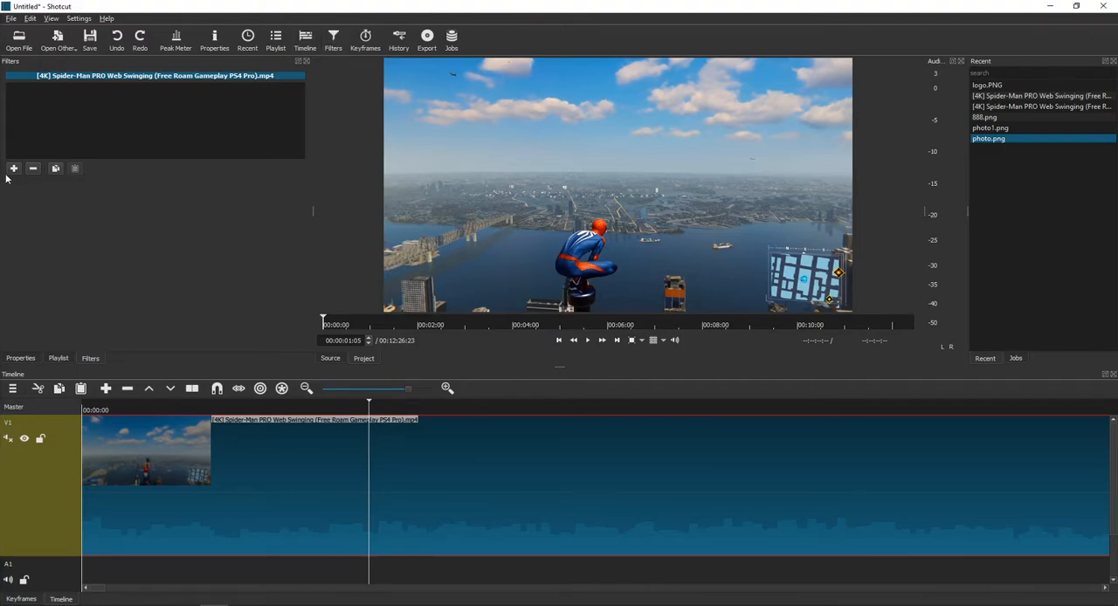
- Open the filter list and search 'gra' to find Old Film: Grain
click(13, 167)
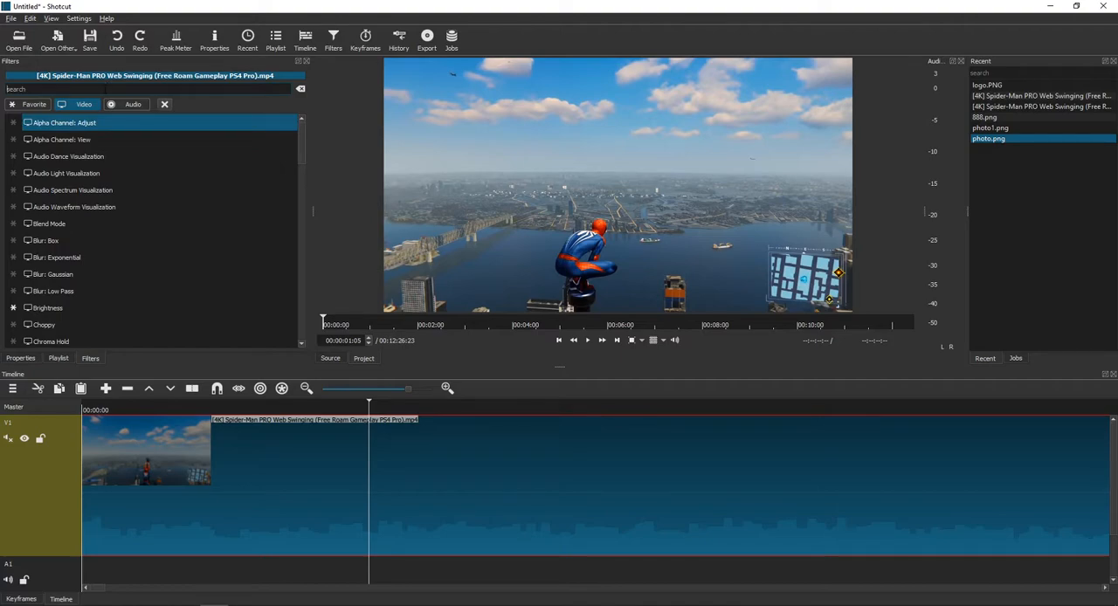
text(gra)
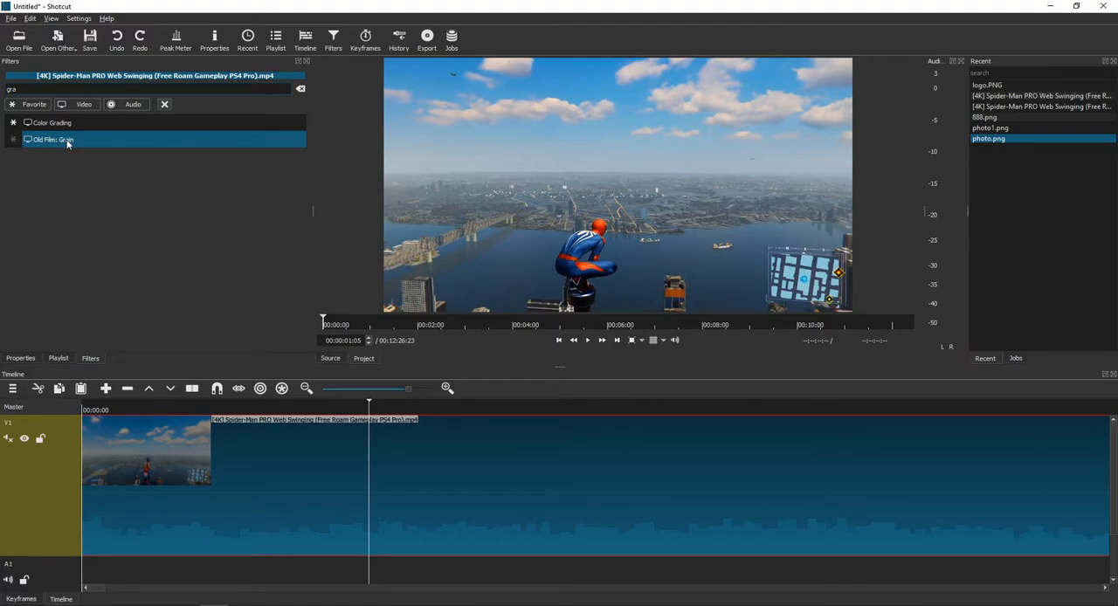
- Add Old Film: Grain, setting noise to 171% and brightness to 56
click(48, 140)
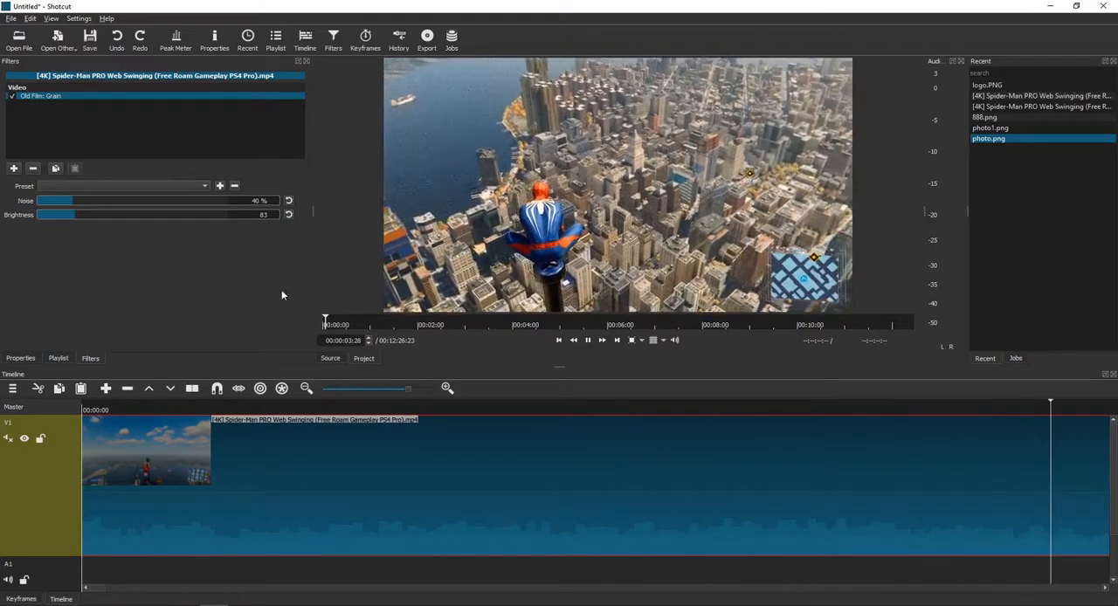
drag(66, 201, 136, 201)
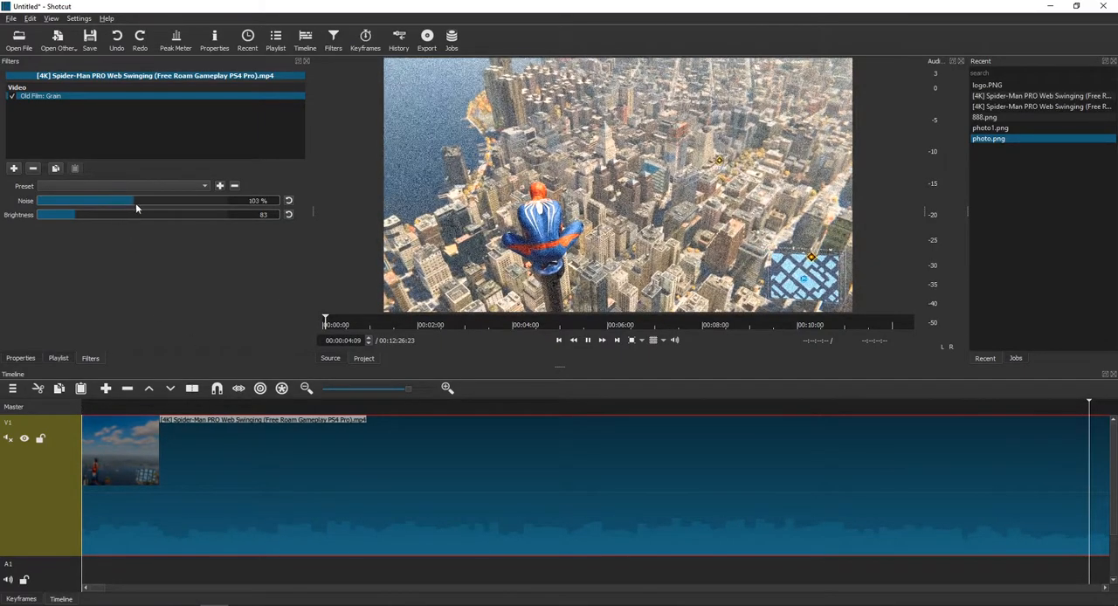
drag(96, 215, 118, 215)
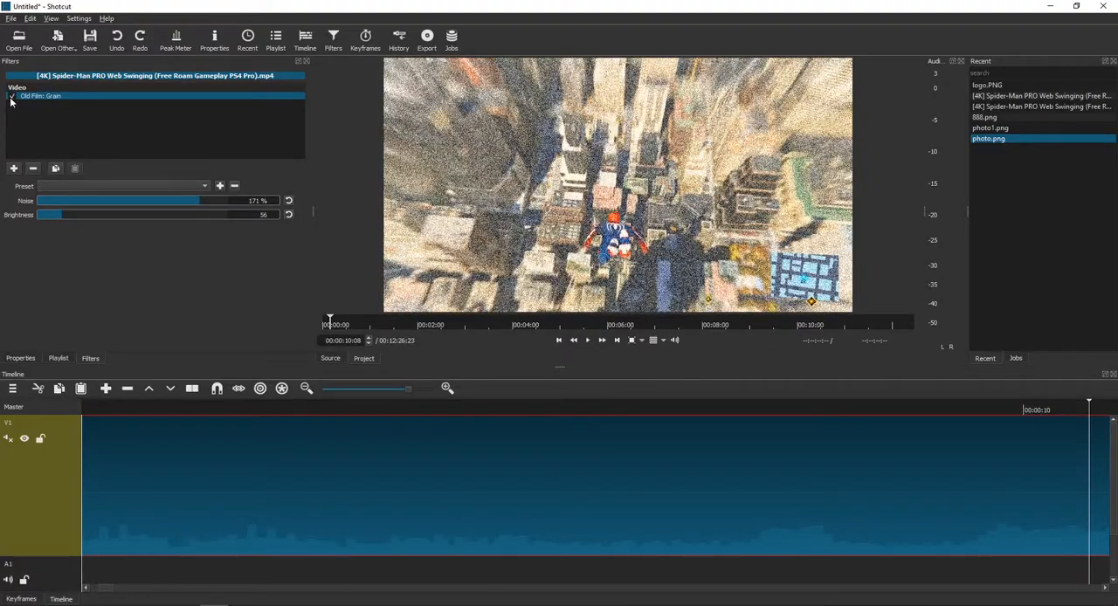
- Open the filter list again and search 'old' to reach Old Film: Dust
click(14, 168)
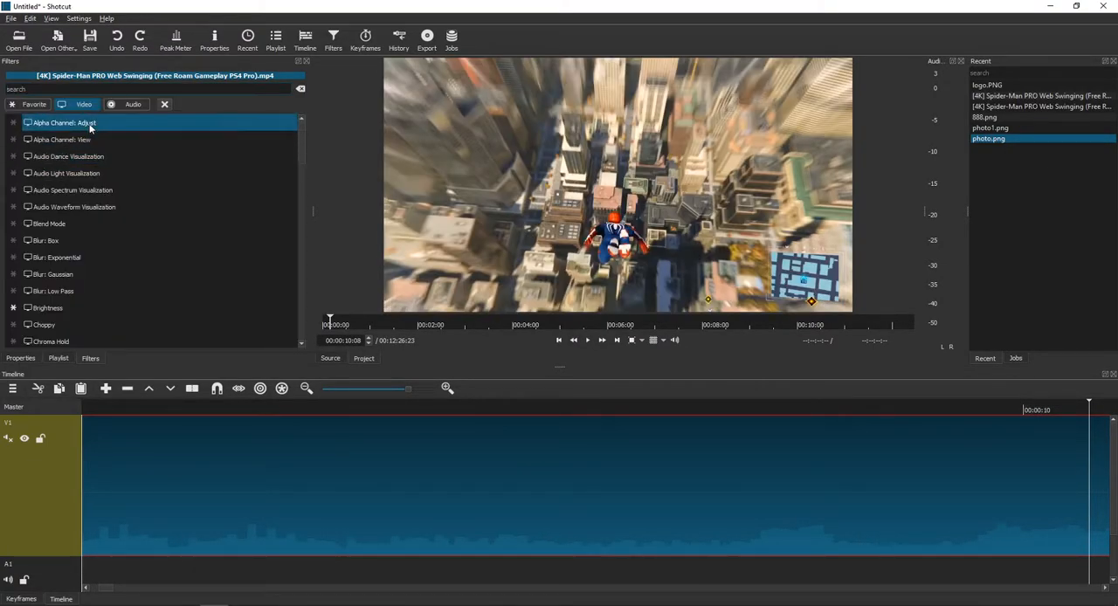
text(old)
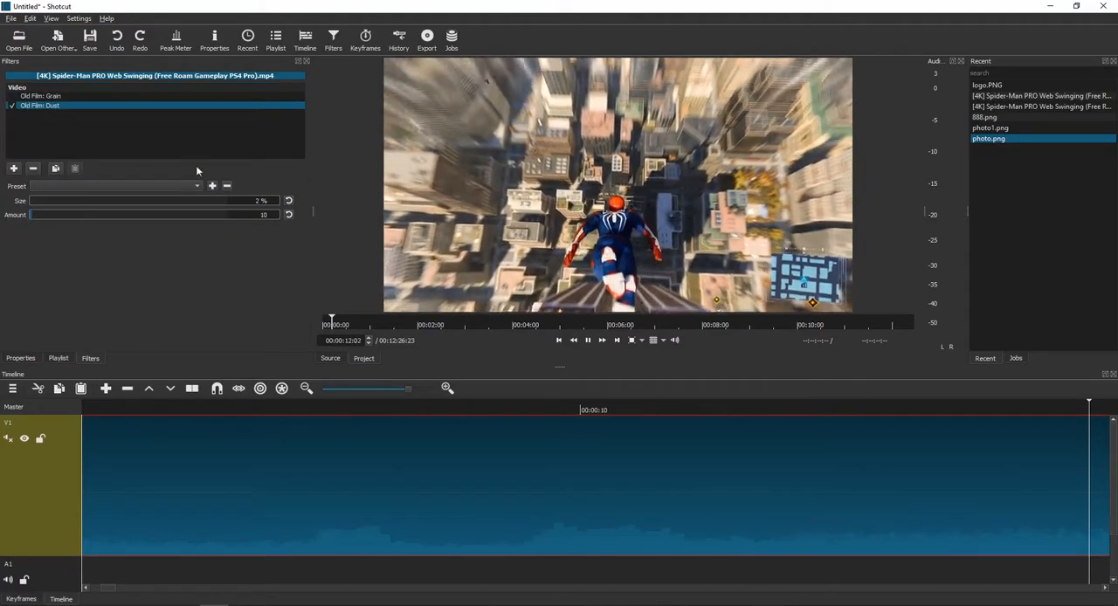
- Set Old Film: Dust size to 4% and amount to about 89
drag(35, 201, 143, 201)
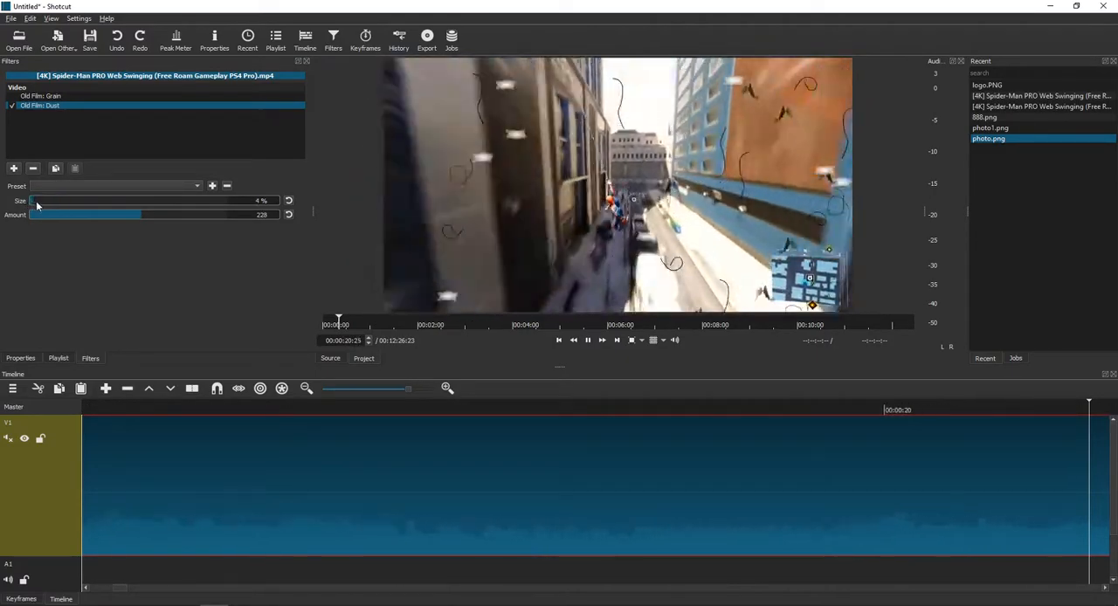
drag(140, 215, 39, 215)
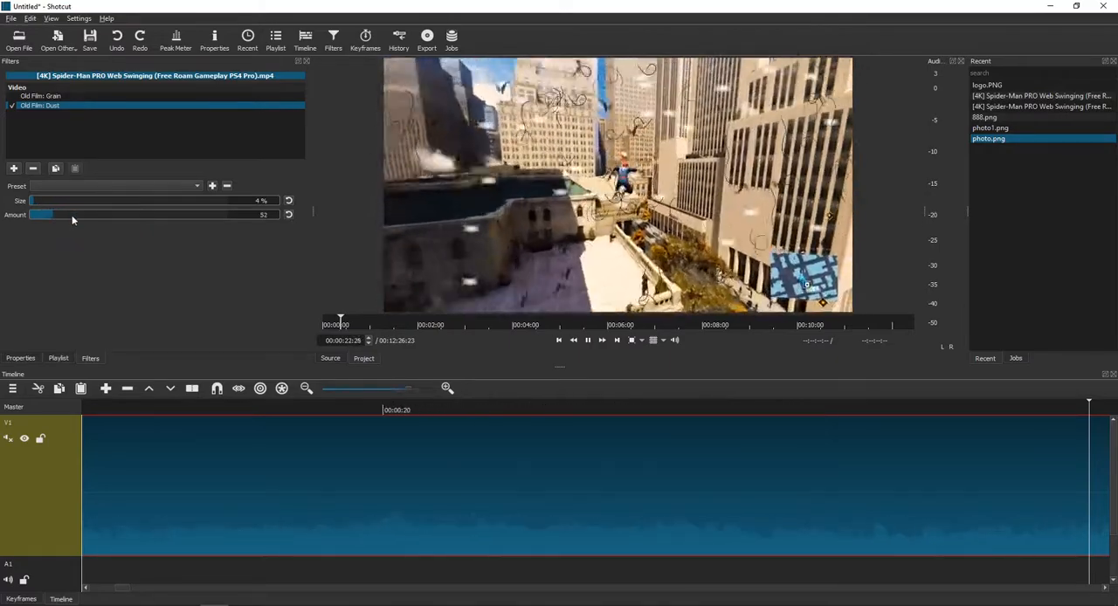
drag(72, 215, 62, 215)
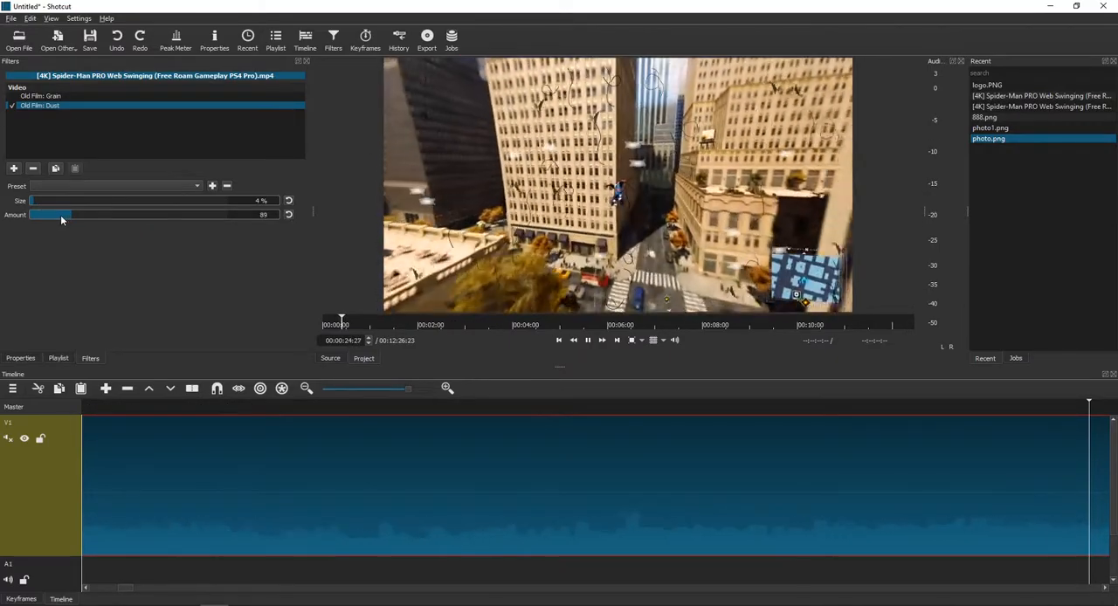